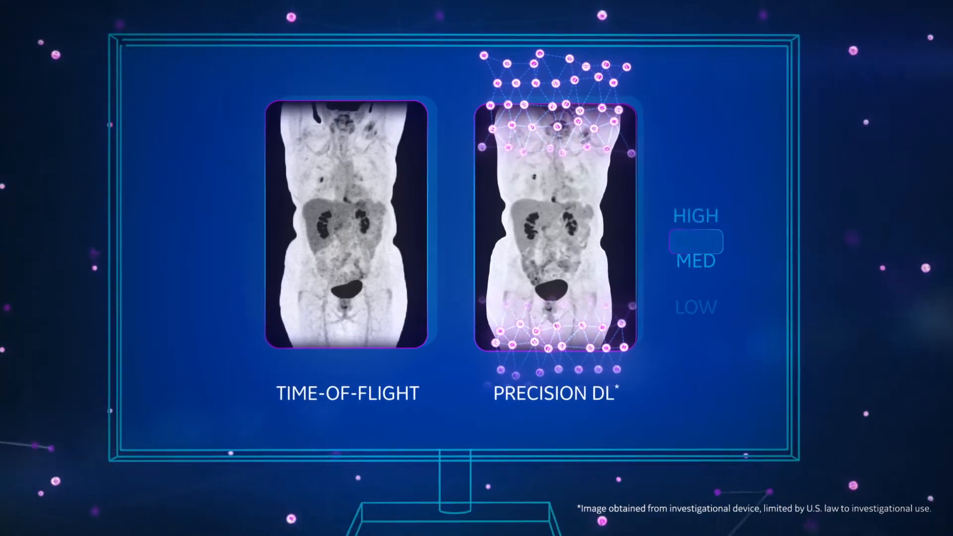
left_click(695, 215)
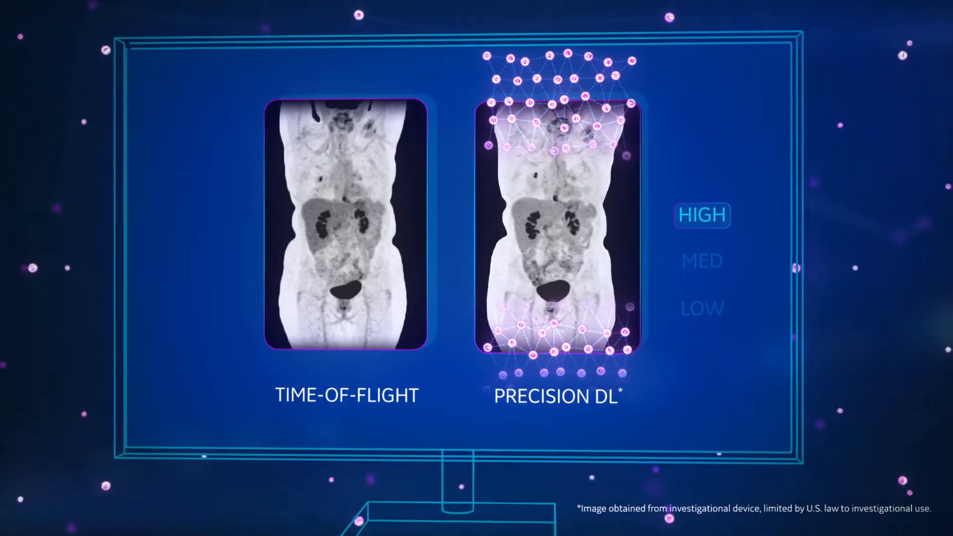